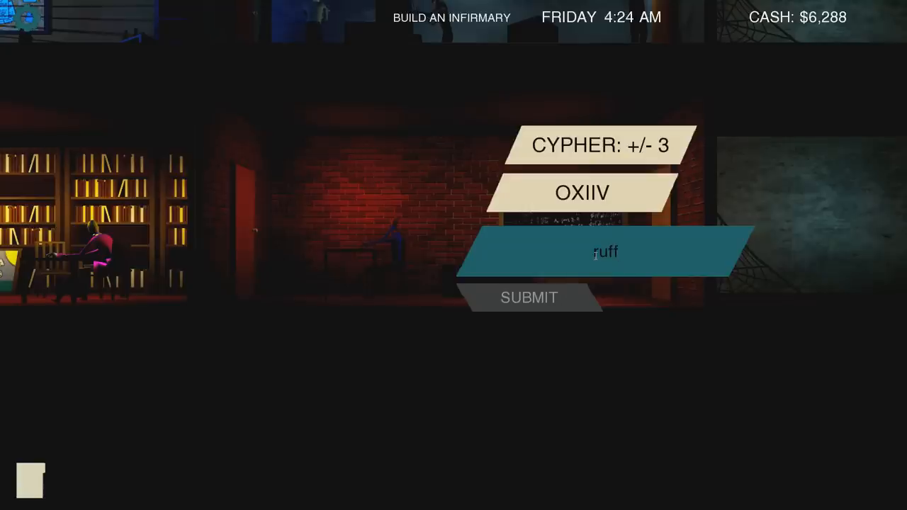
Step: Erase a wrong letter from the OXIIV cypher answer and resume editing the decoded guess
key(backspace)
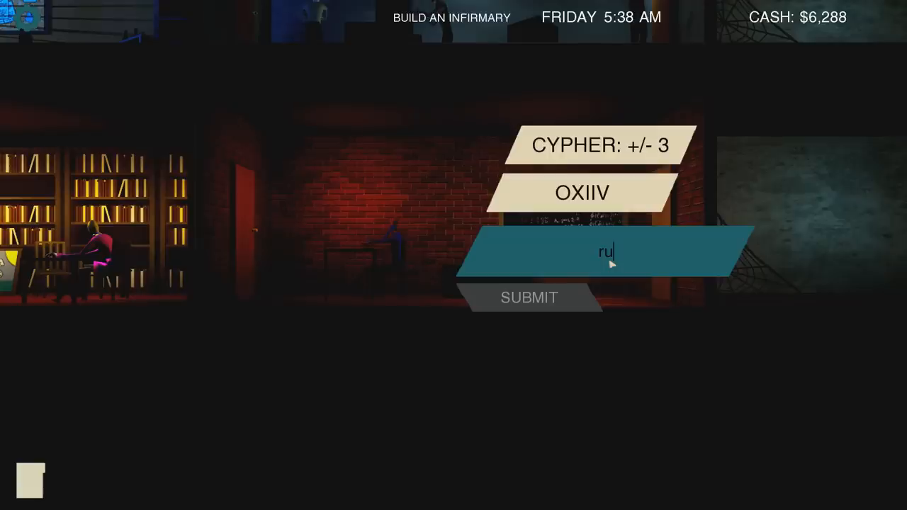
click(528, 298)
text(SU)
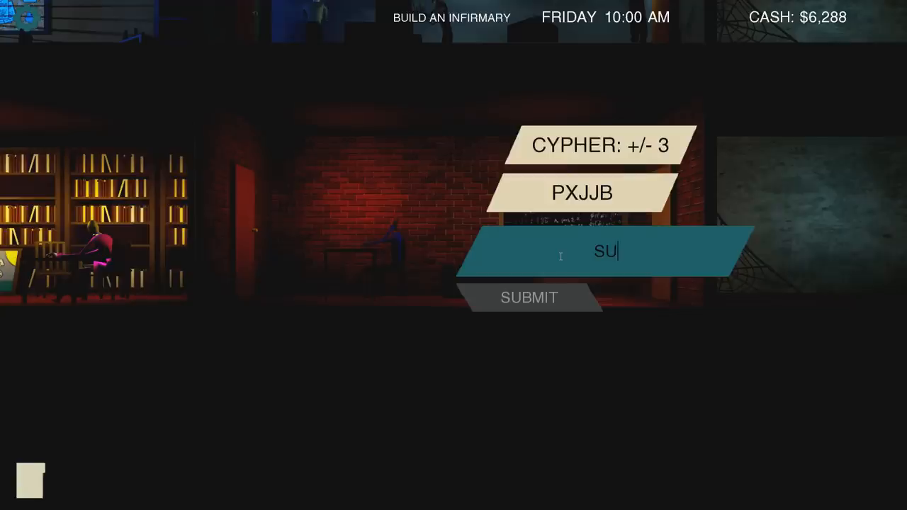
Step: Enter the decoded letters 'MM' for the PXJJB cypher shifted by three
text(MM)
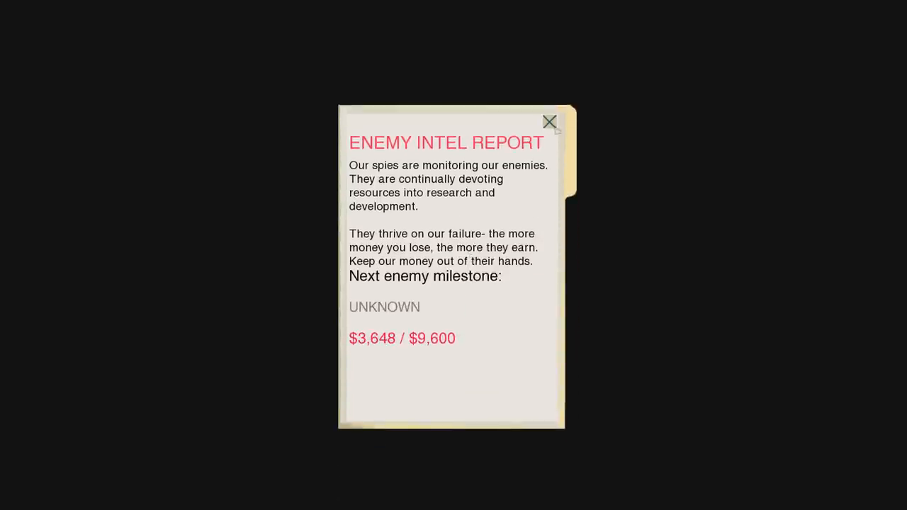
Step: Dismiss the Enemy Intel Report showing $3,648 of $9,600 toward the enemy milestone
click(550, 122)
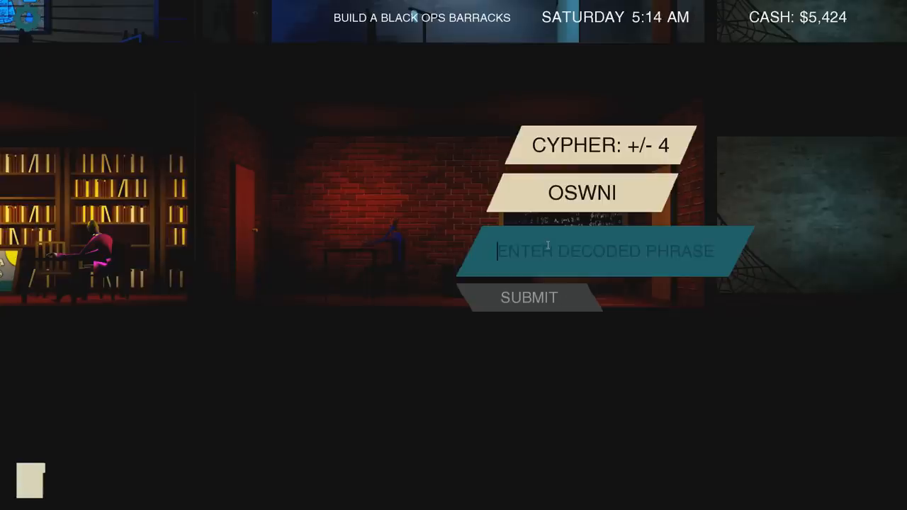
Step: Enter the decoded letter 'K' for the OSWNI cypher shifted by four
text(K)
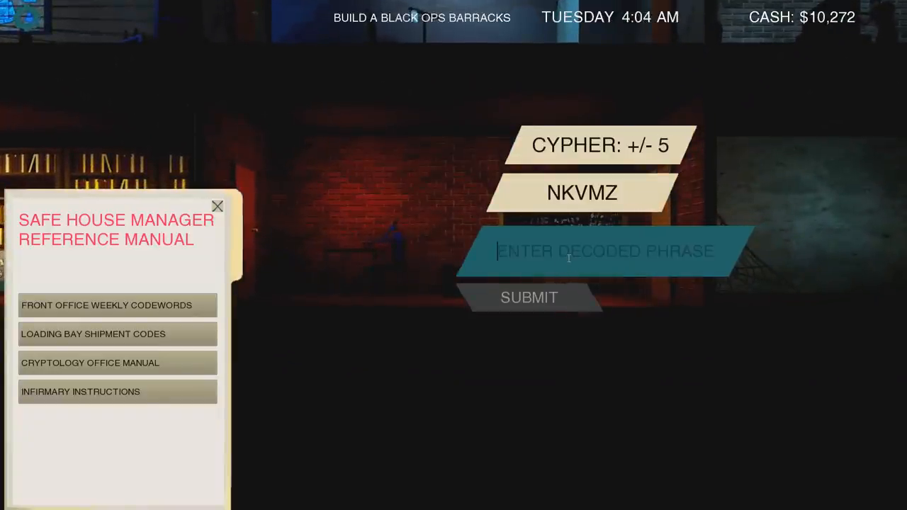
Step: Select the decoded phrase field to answer the NKVMZ cypher shifted by five
click(217, 207)
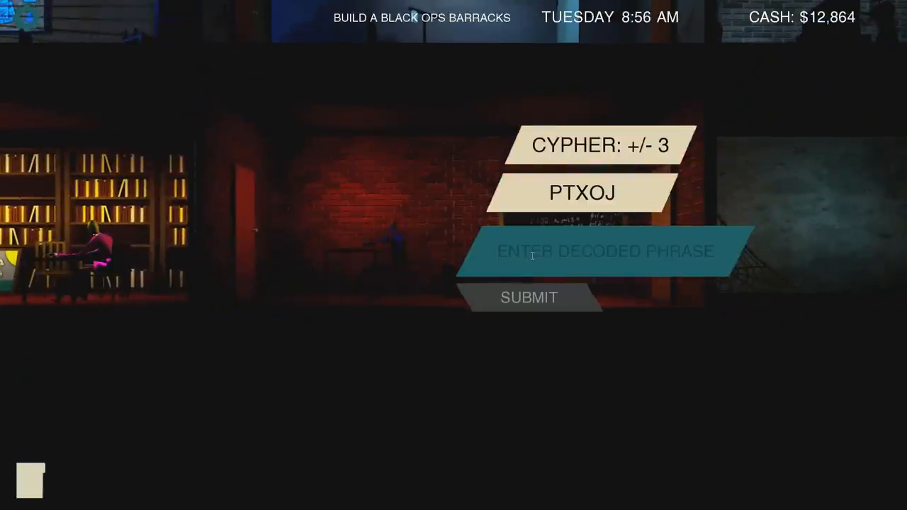